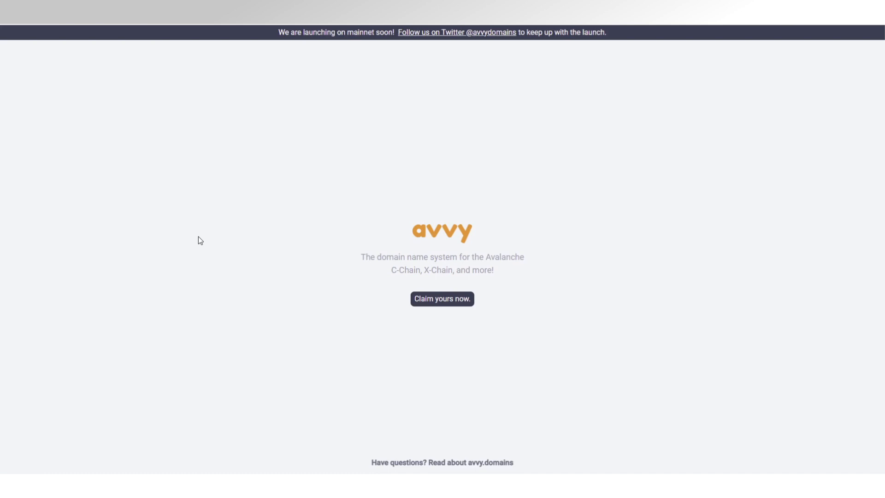
mouse_move(202, 253)
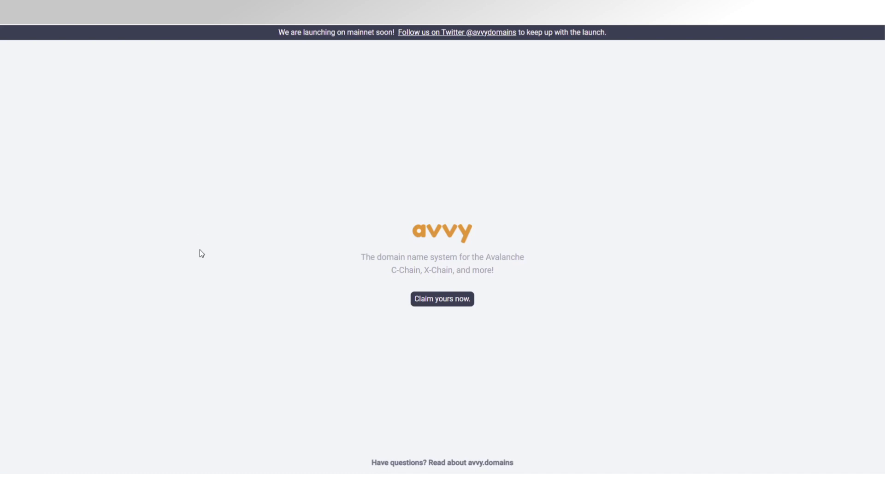
mouse_move(277, 259)
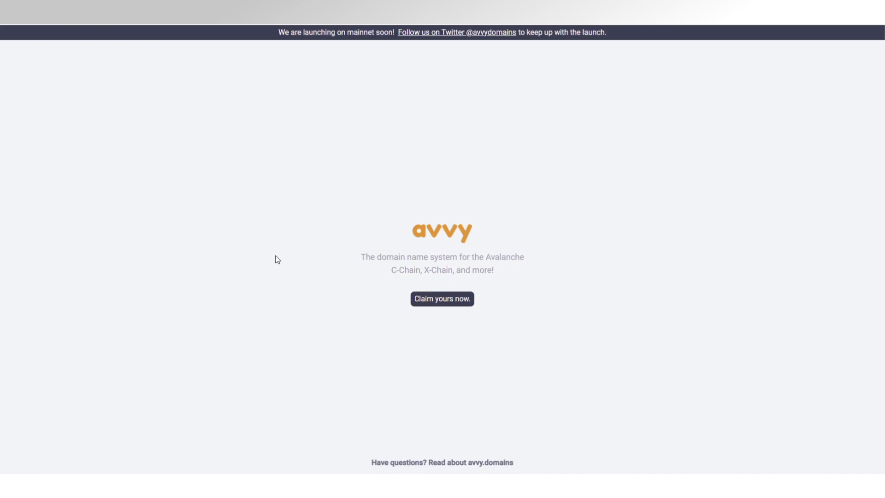
mouse_move(427, 302)
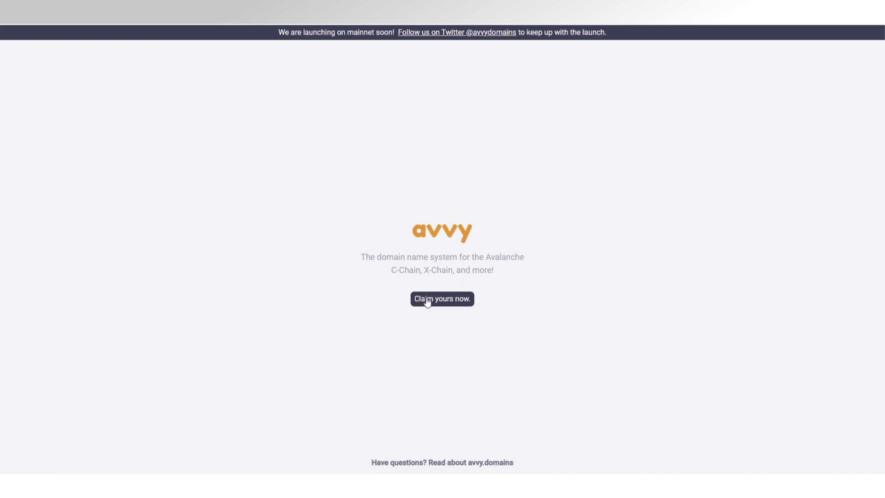
Step: Start claiming a new domain and enter 'cedernetyt' in the purchase search box
click(442, 298)
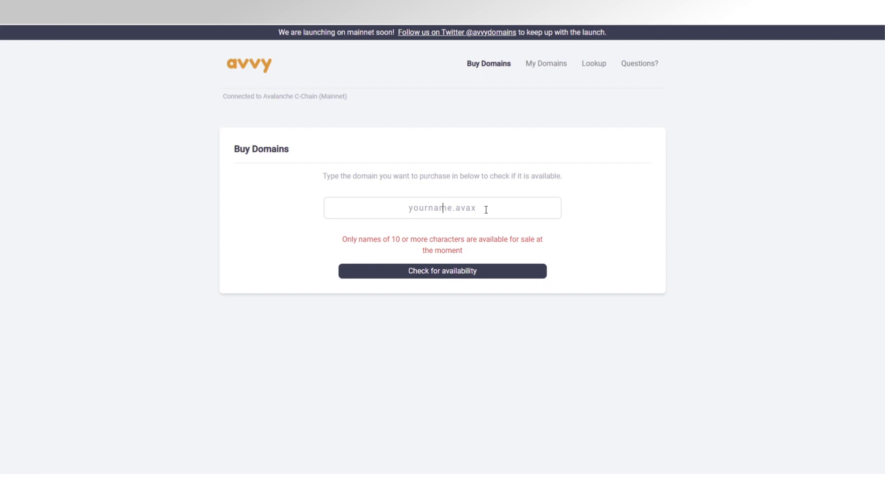
text(ced)
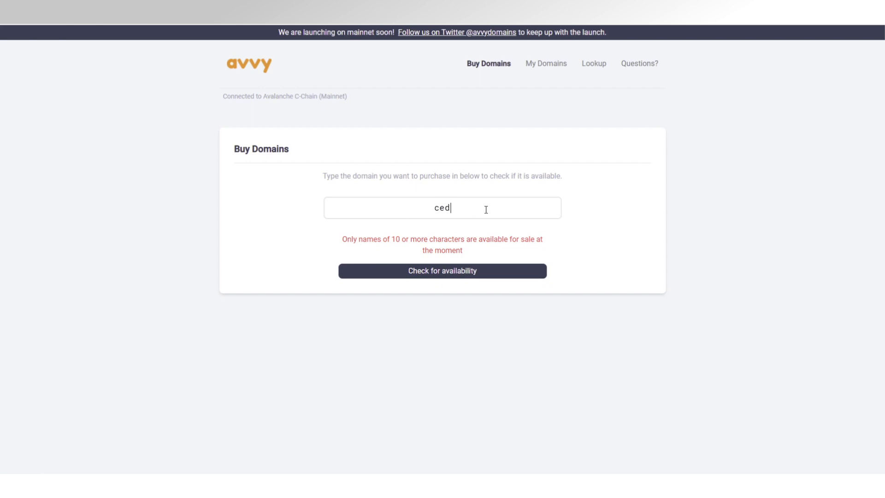
text(ernetyt)
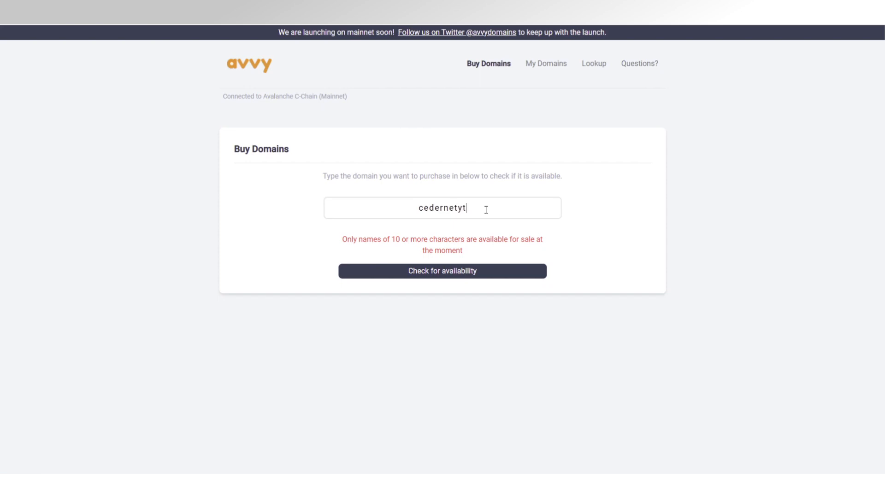
Step: Check availability, extend the name to cedernetyt.avax, and buy it for 1 AVAX
click(442, 270)
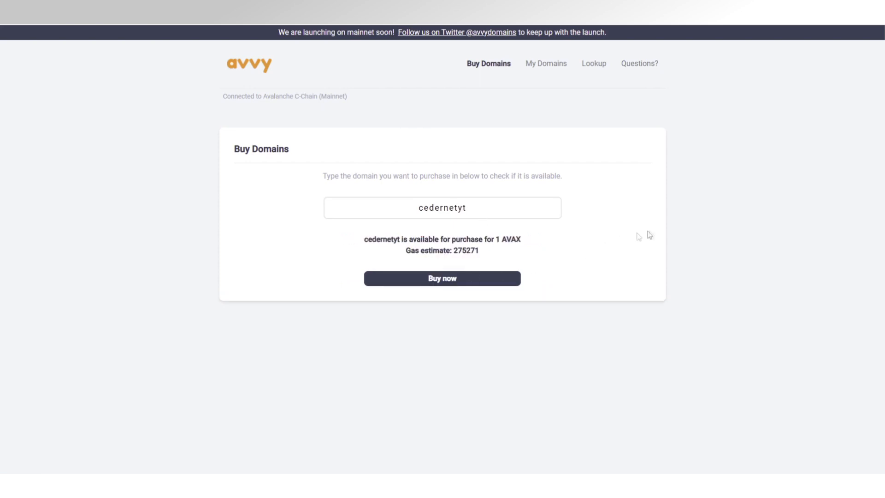
text(.avax)
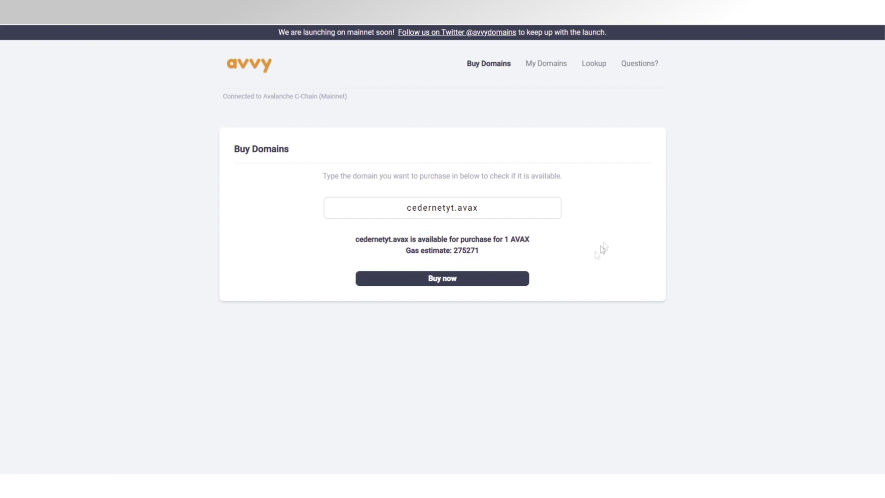
mouse_move(584, 251)
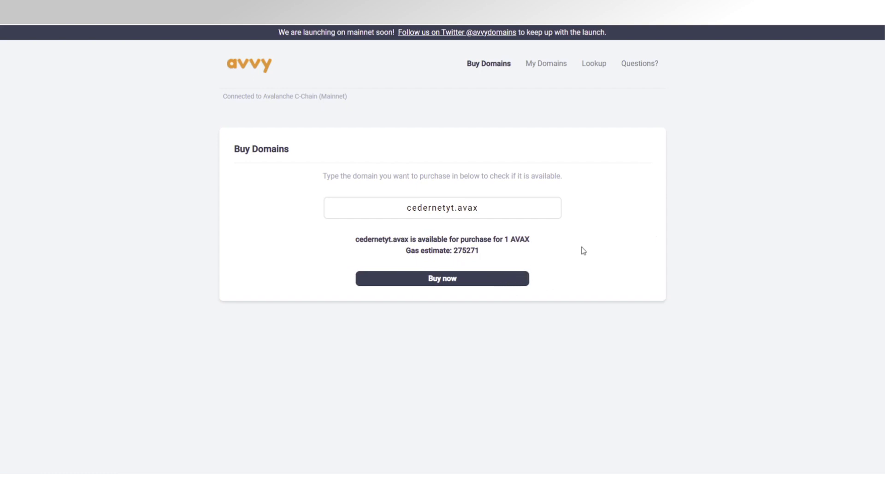
mouse_move(739, 222)
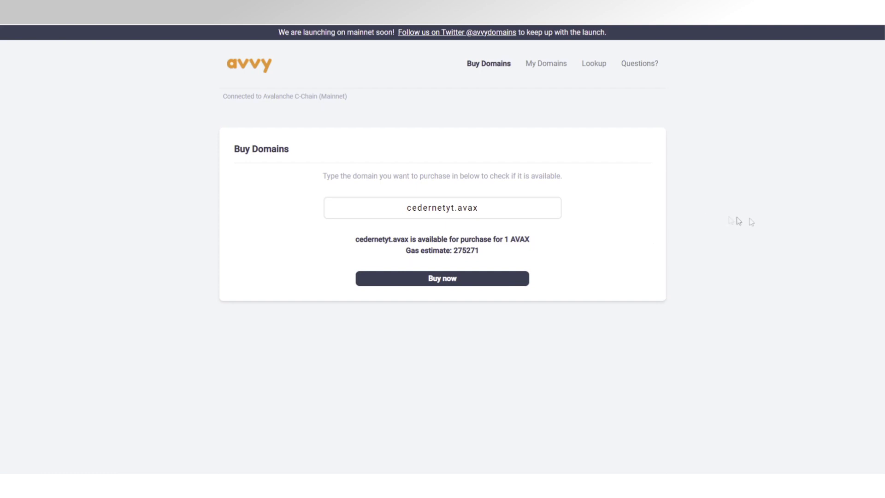
mouse_move(667, 268)
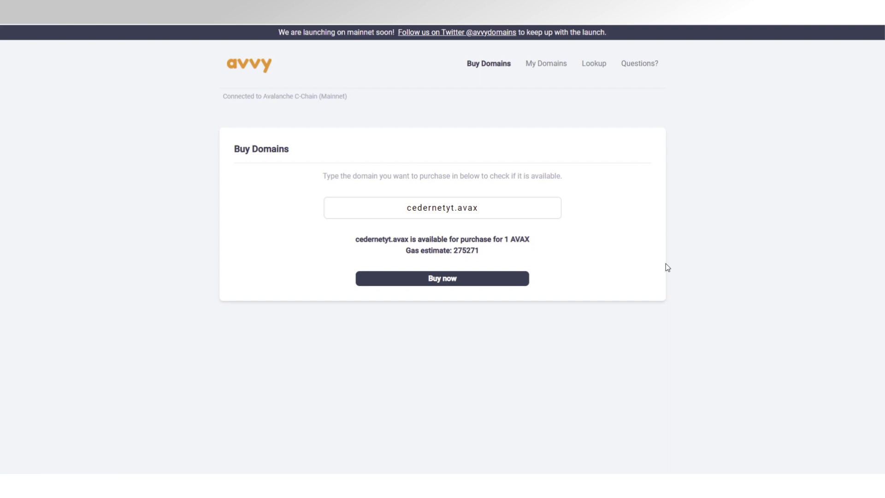
click(442, 279)
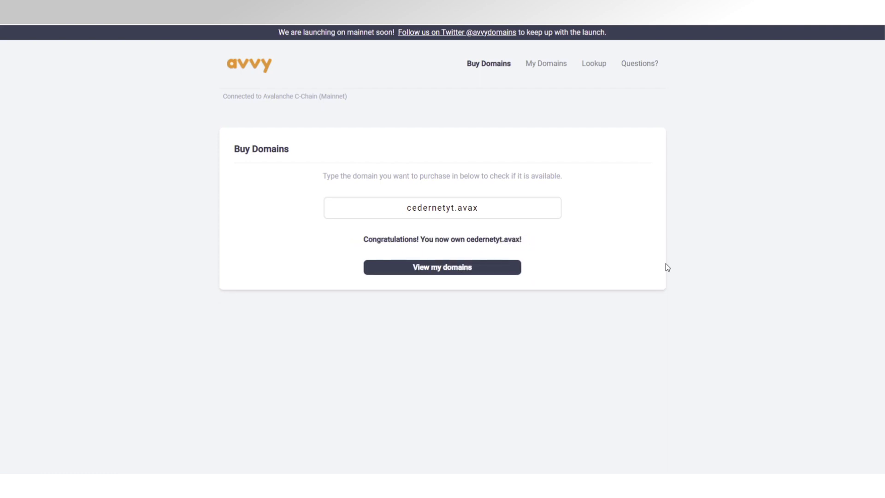
mouse_move(643, 221)
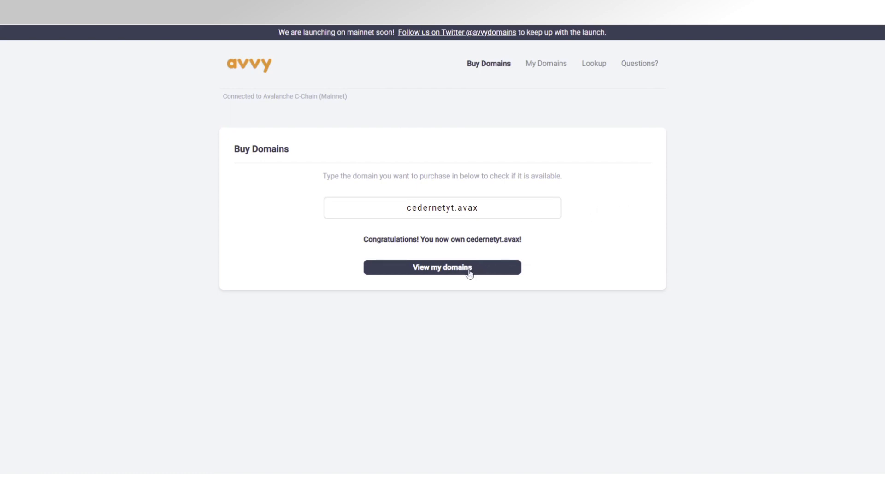
Step: From My Domains open cedernetyt.avax, then enter its C-Chain address and nickname 'CederNet'
click(442, 267)
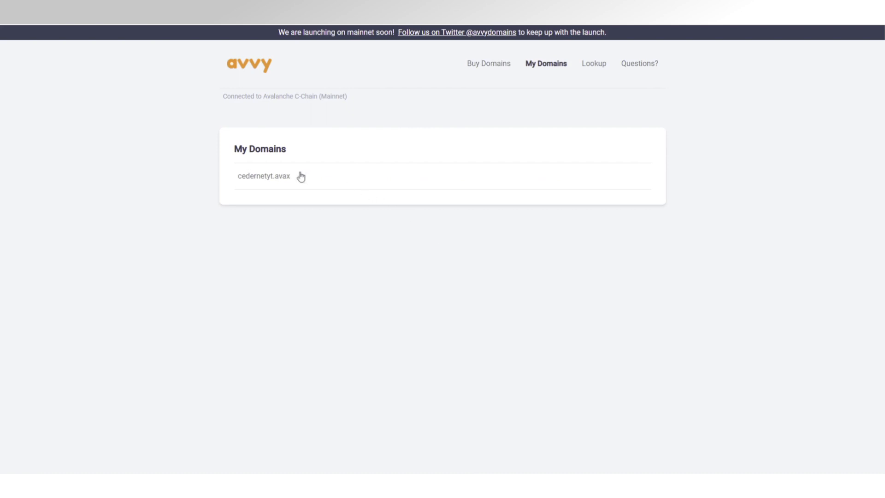
click(263, 176)
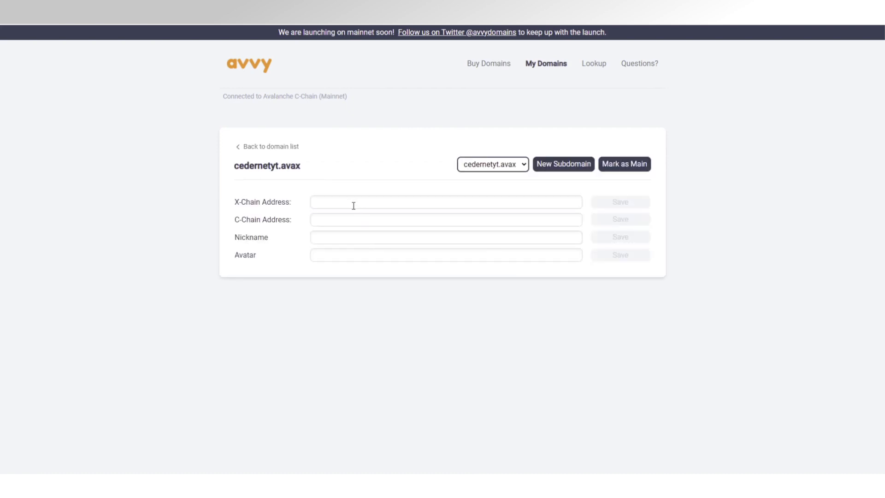
mouse_move(849, 28)
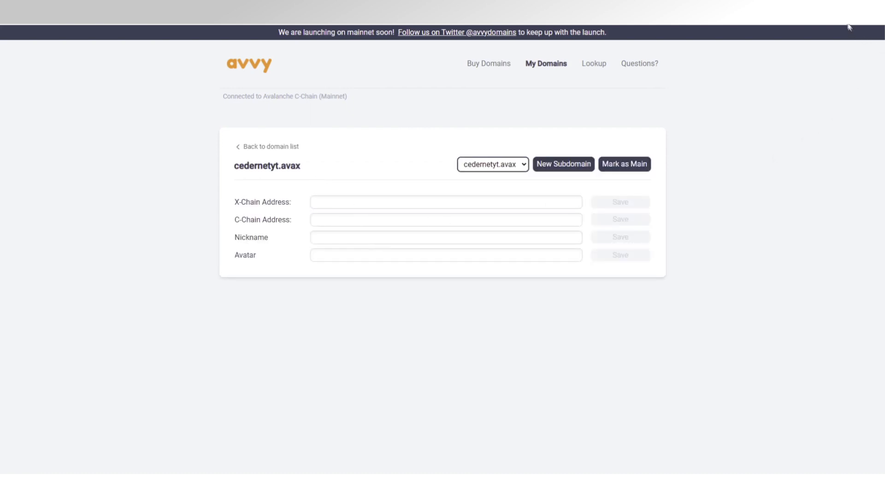
mouse_move(806, 66)
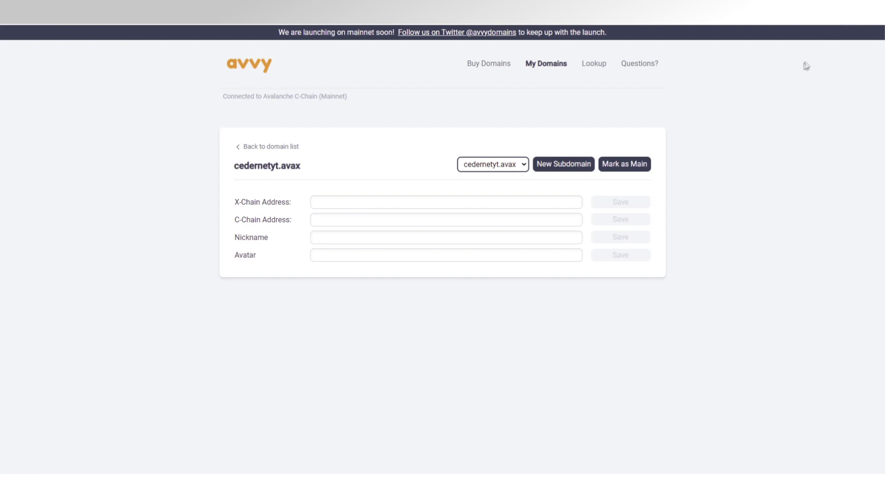
click(445, 219)
text(C)
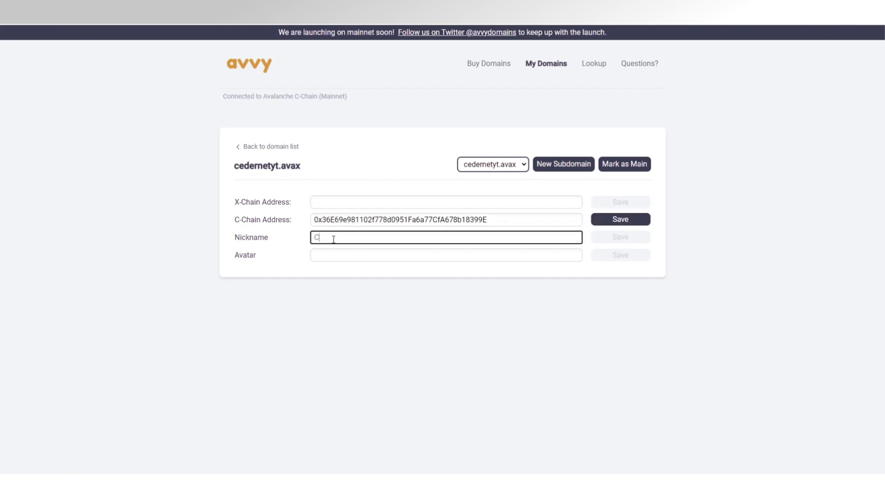
text(ederNet)
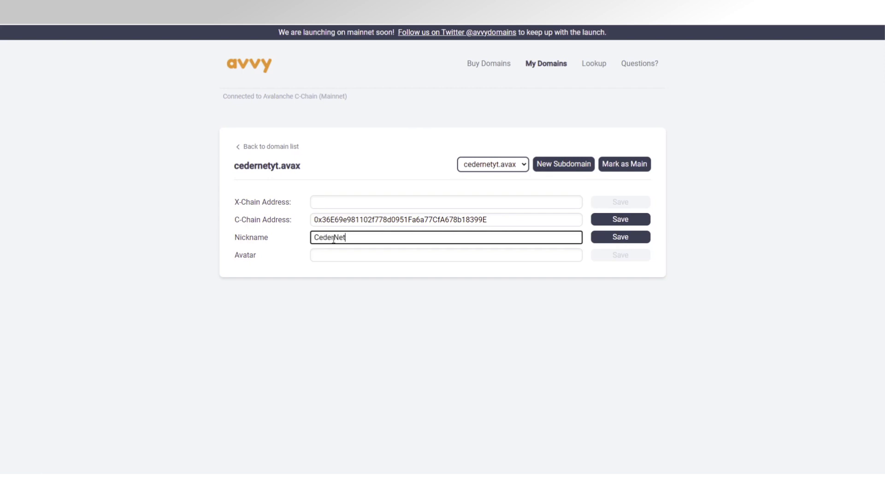
click(445, 254)
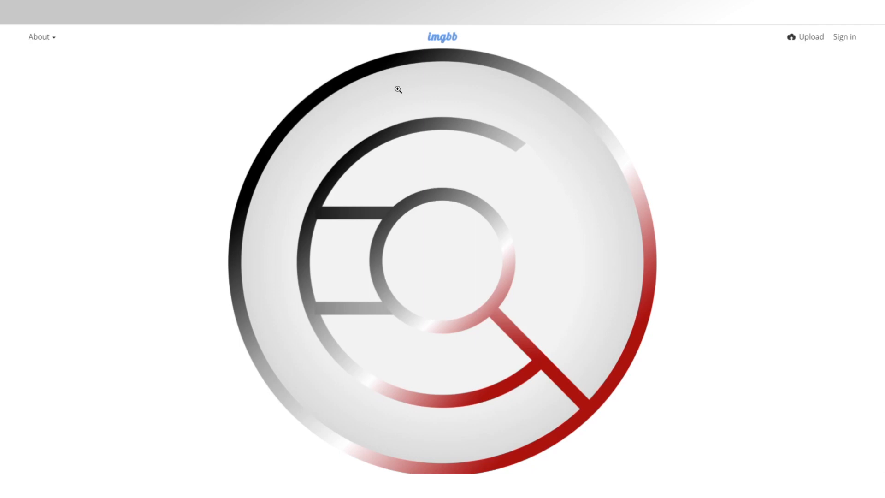
mouse_move(398, 89)
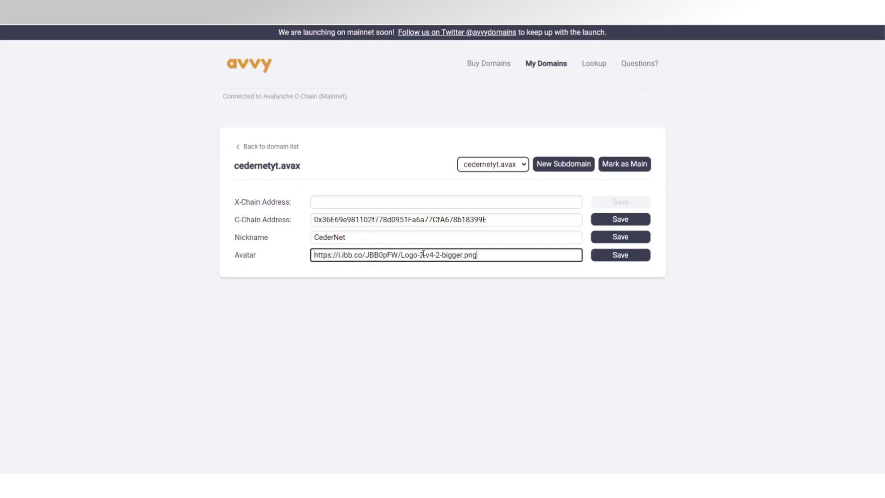
Step: Save each record in turn: C-Chain address, 'CederNet' nickname, then the imgbb avatar link
text(-)
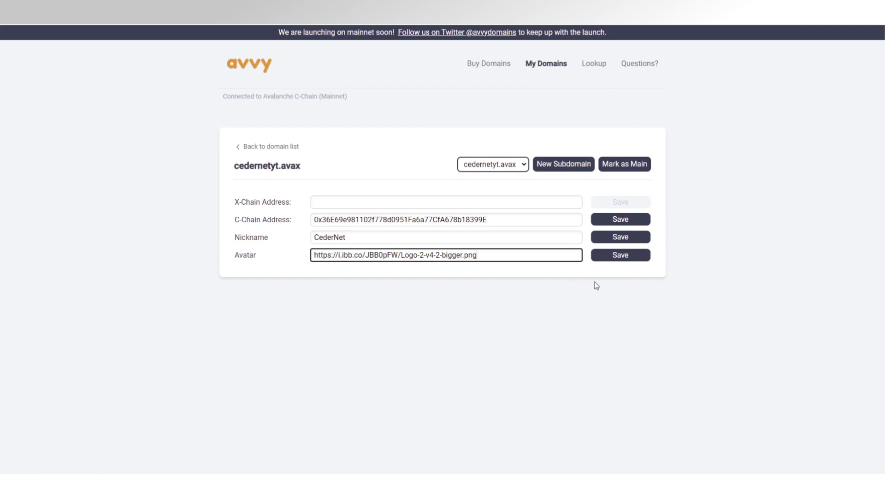
click(620, 219)
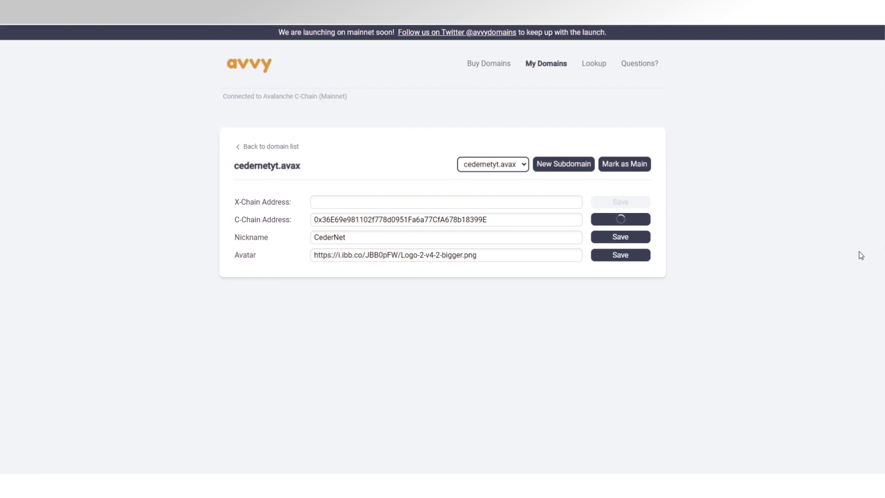
mouse_move(638, 238)
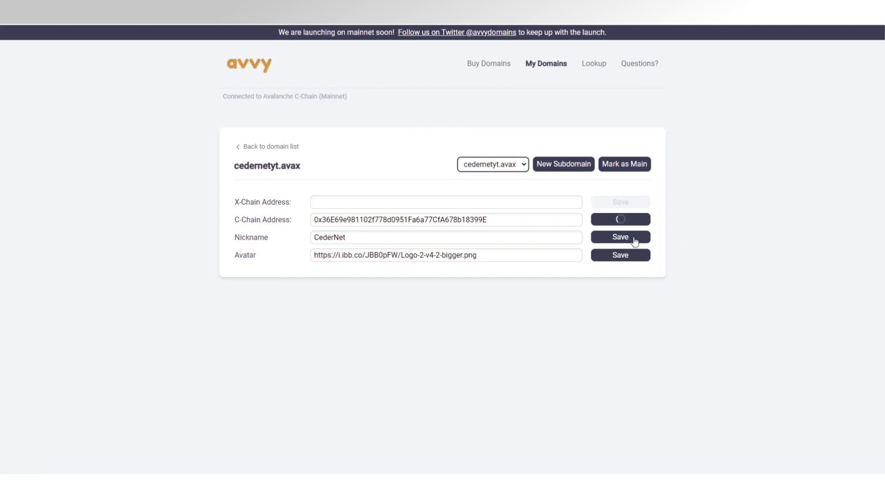
click(621, 236)
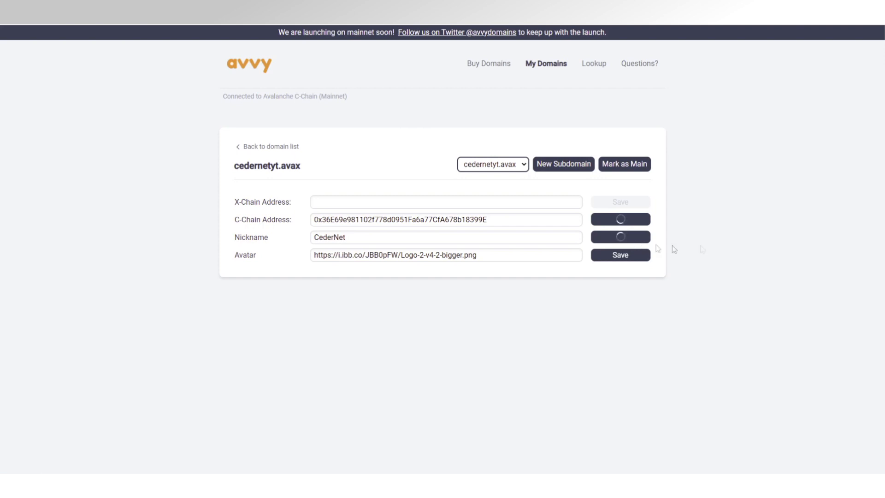
mouse_move(855, 243)
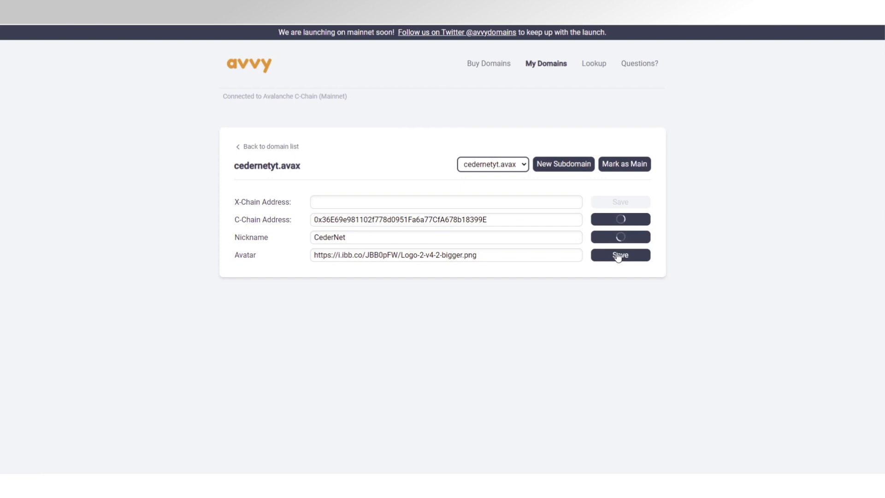
click(620, 254)
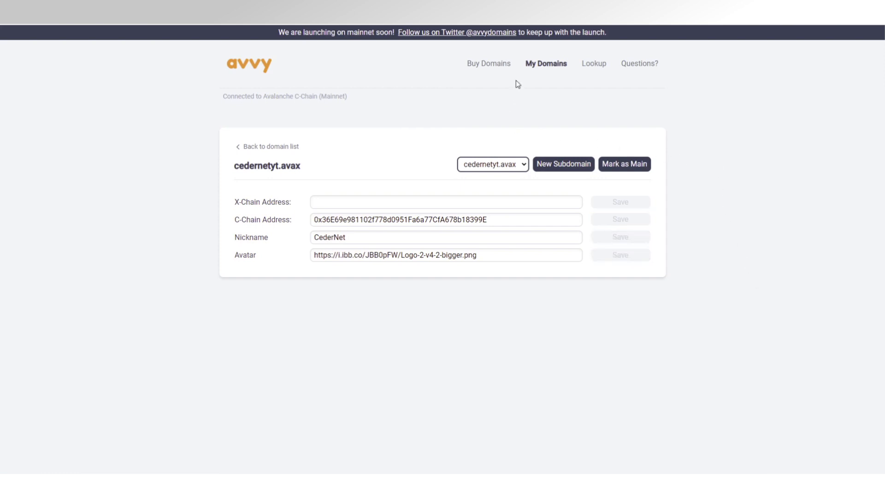
click(488, 63)
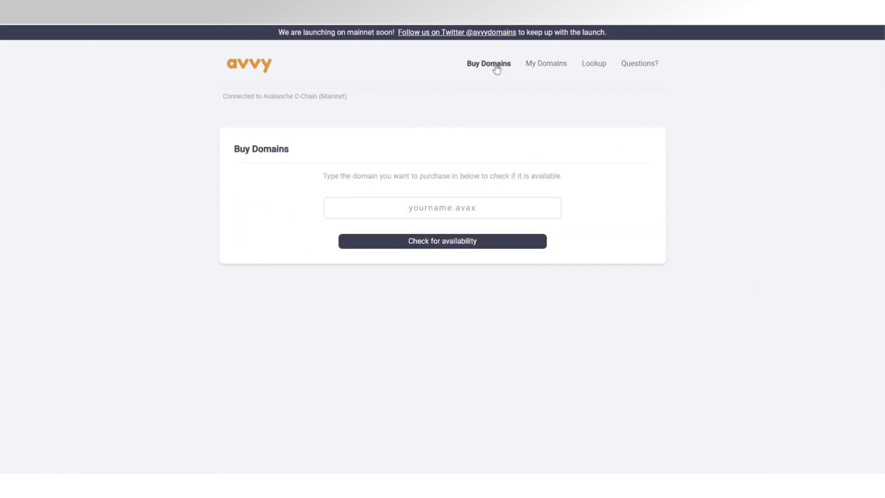
click(545, 63)
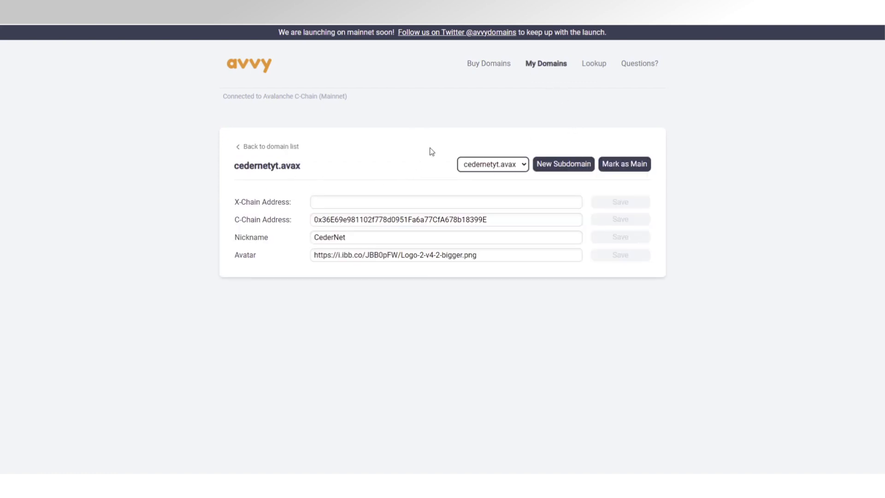
mouse_move(563, 163)
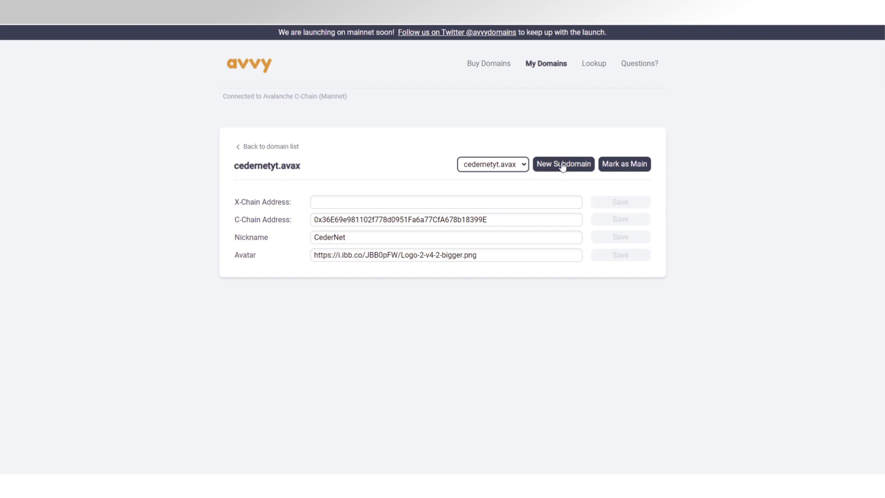
click(563, 164)
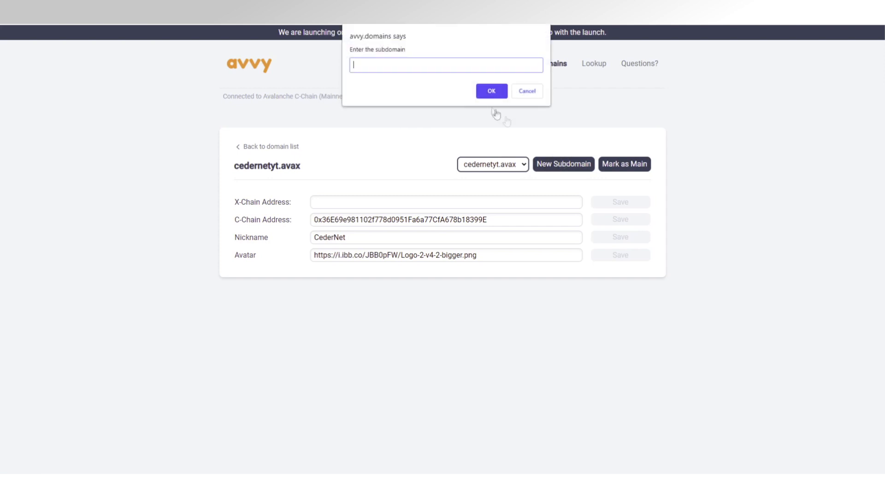
mouse_move(428, 59)
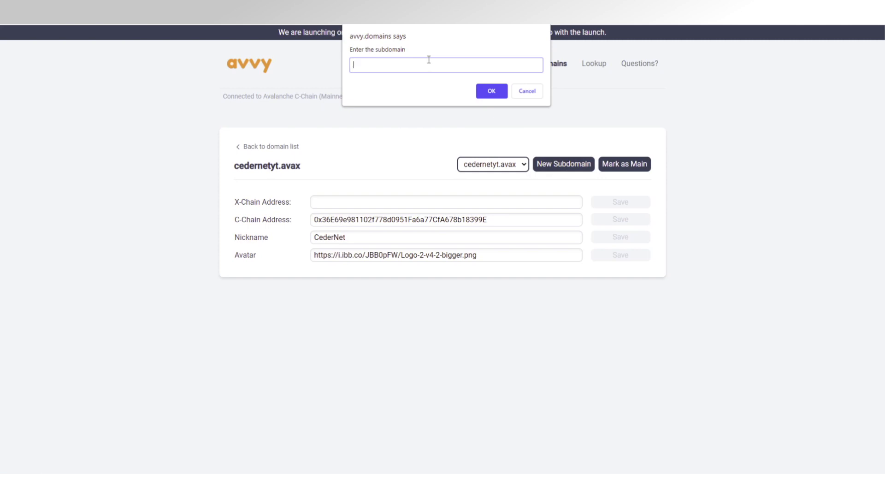
text(carpay)
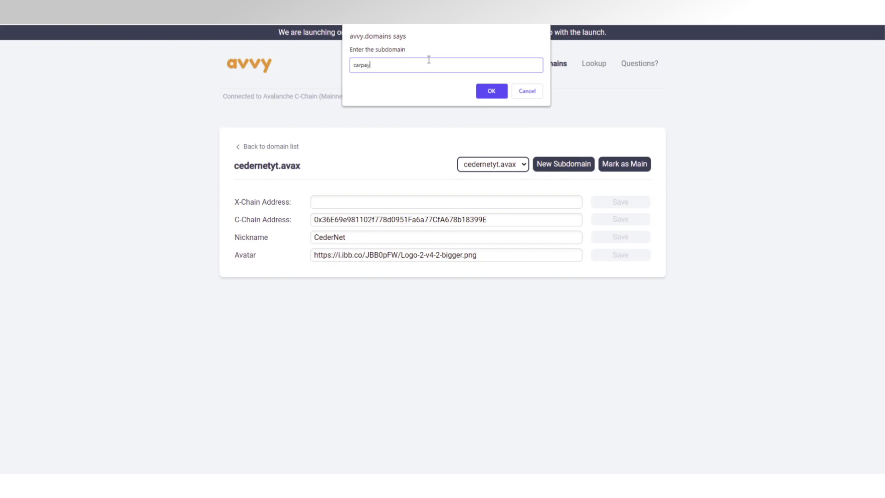
text(ment)
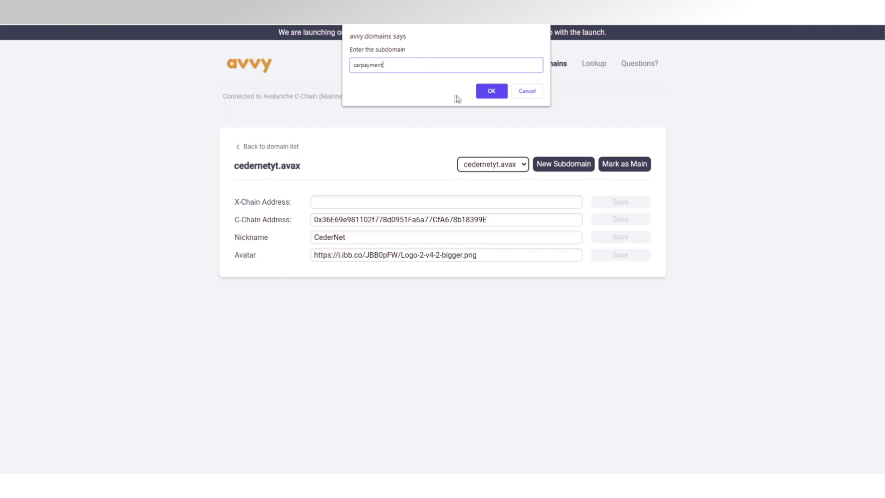
click(491, 91)
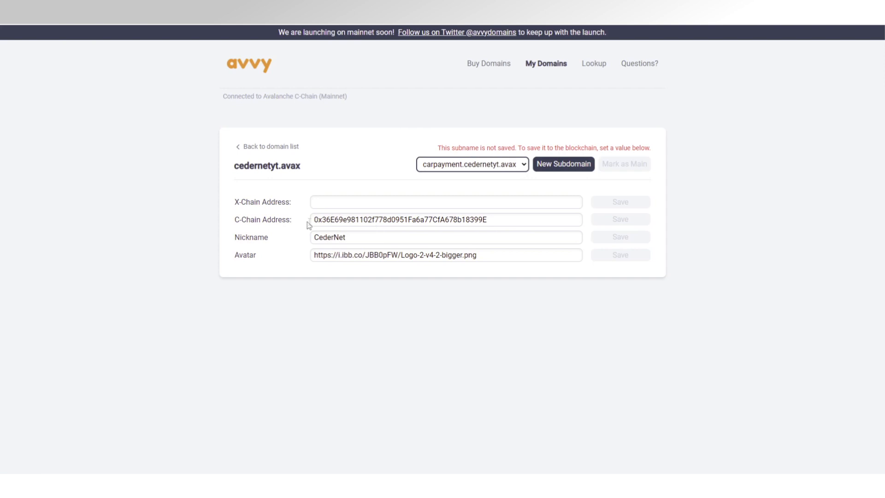
click(445, 237)
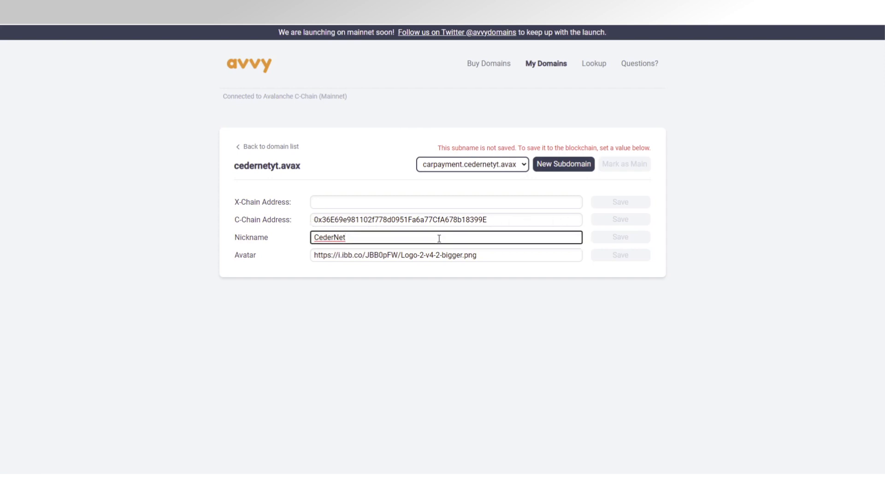
text(Carpaym)
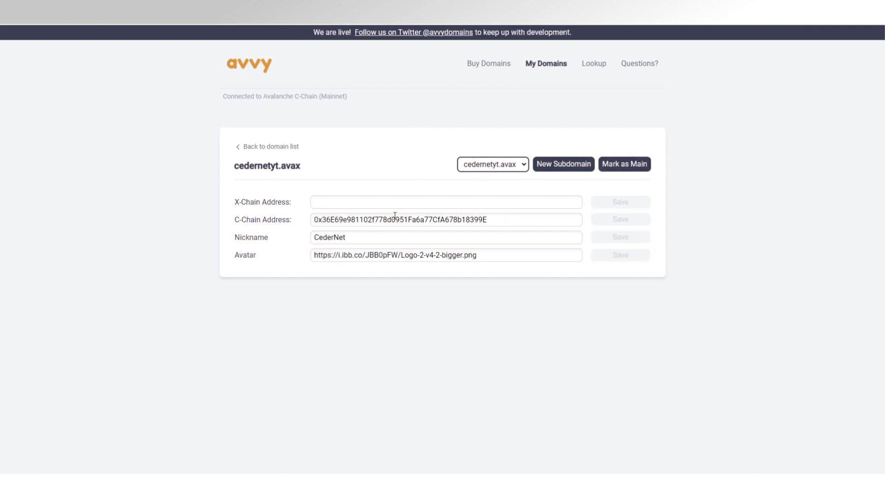
Step: Mark cedernetyt.avax as Main and confirm the prompt with OK
click(624, 164)
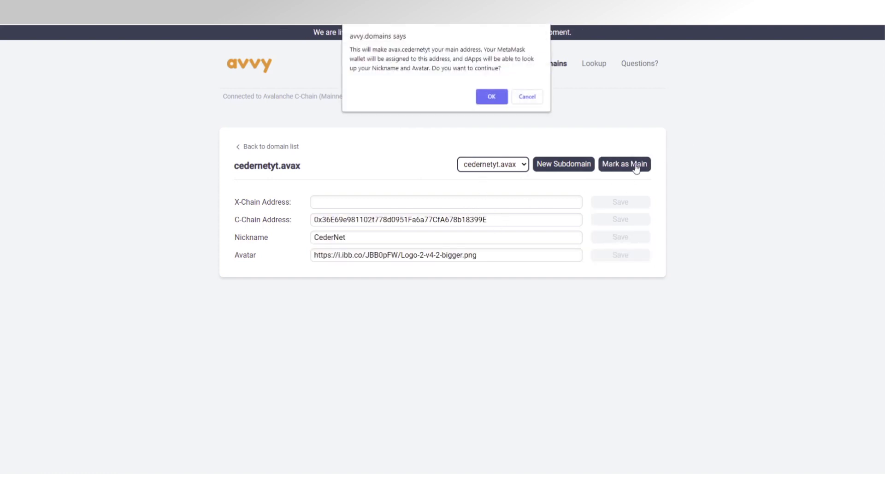
click(491, 96)
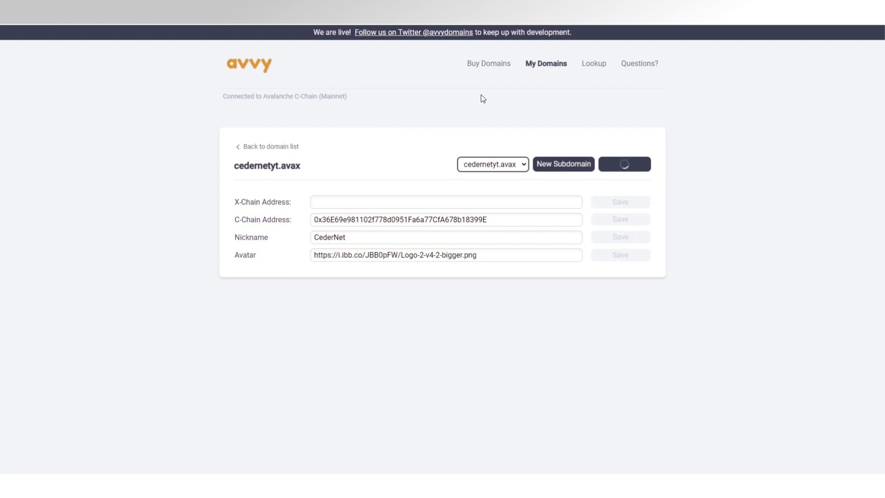
mouse_move(855, 259)
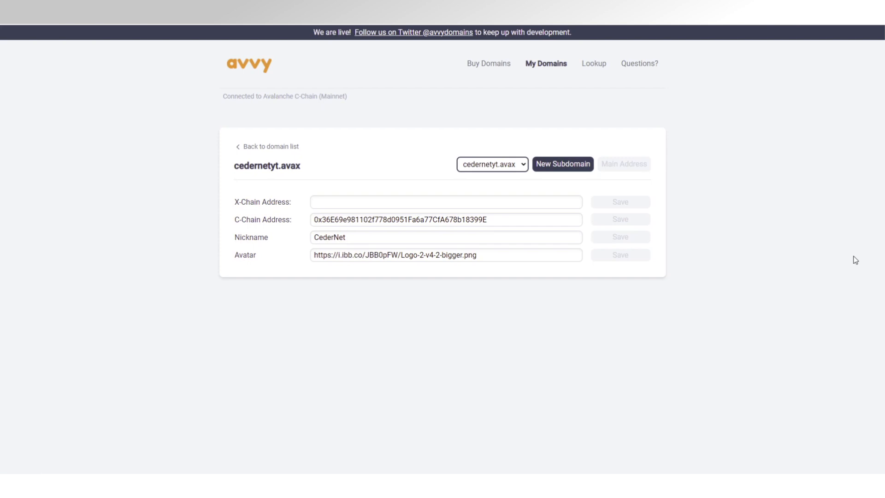
mouse_move(738, 228)
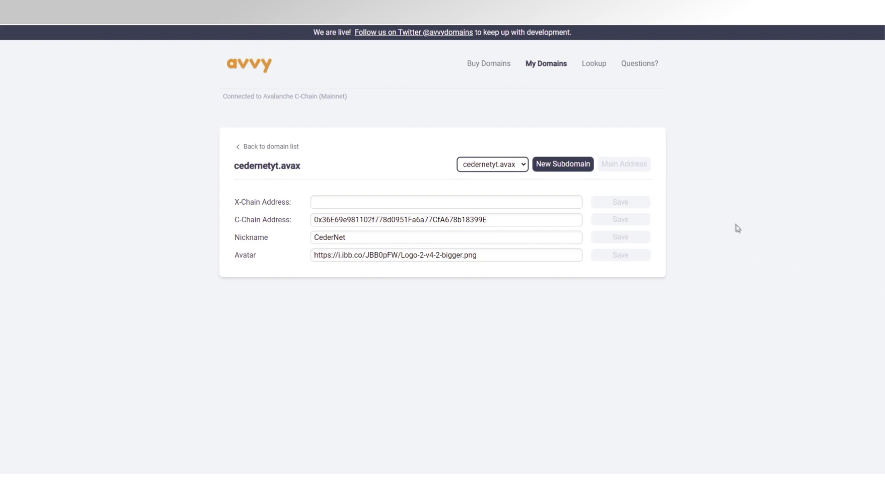
mouse_move(707, 186)
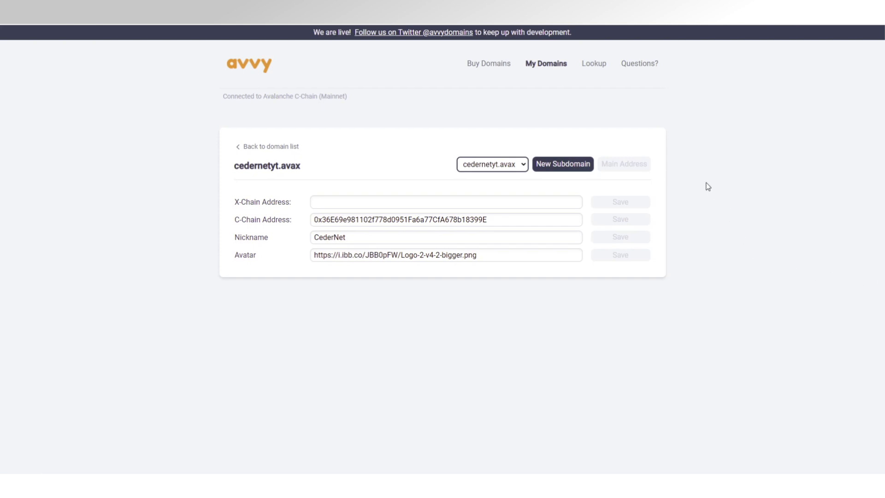
mouse_move(696, 179)
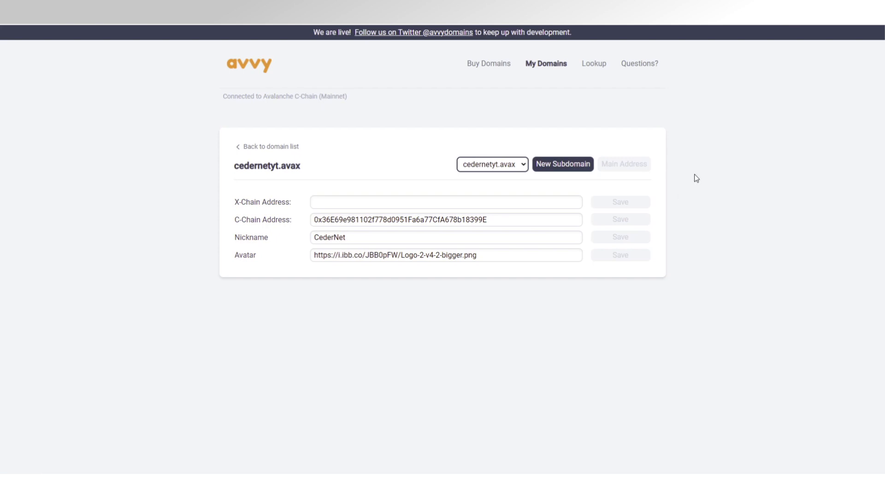